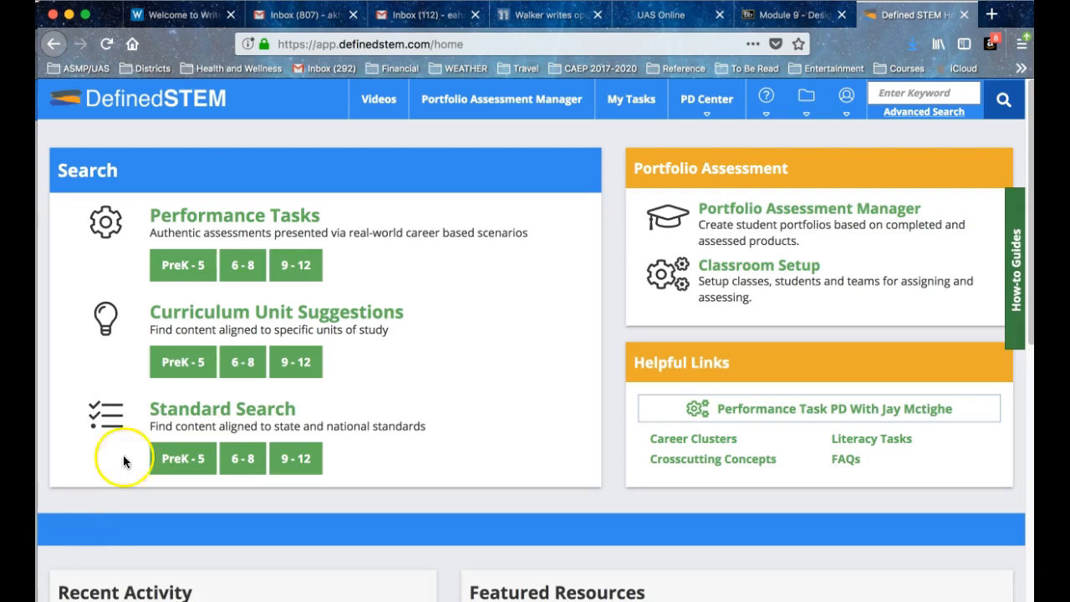
{"action": "mouse_move", "coordinate": [242, 264]}
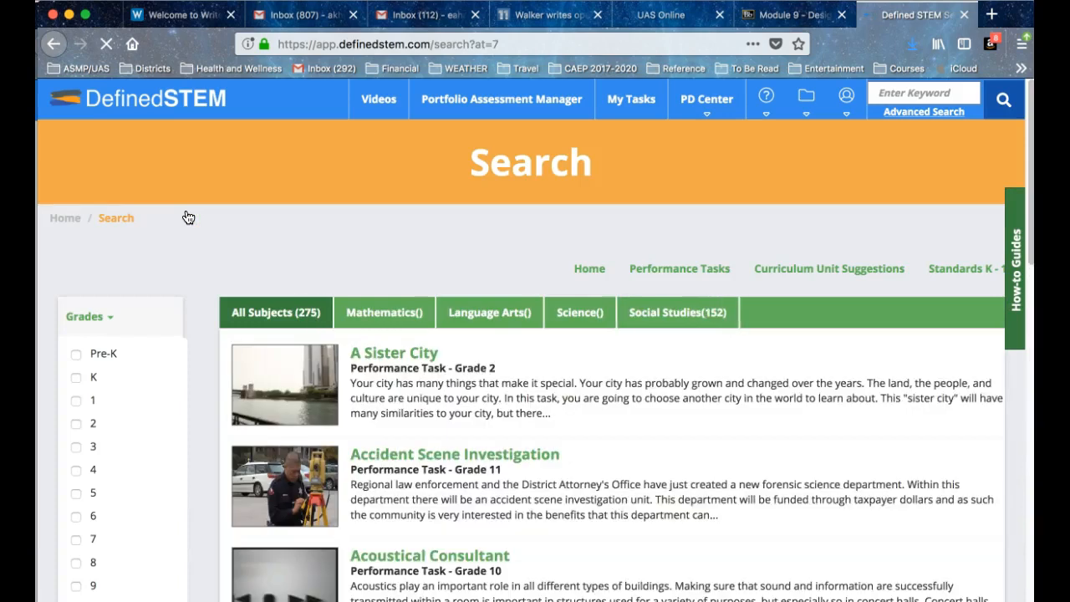
- Browse the list of 275 performance tasks, returning to A Sister City at the top
{"action": "scroll", "scroll_direction": "down", "scroll_amount": 3}
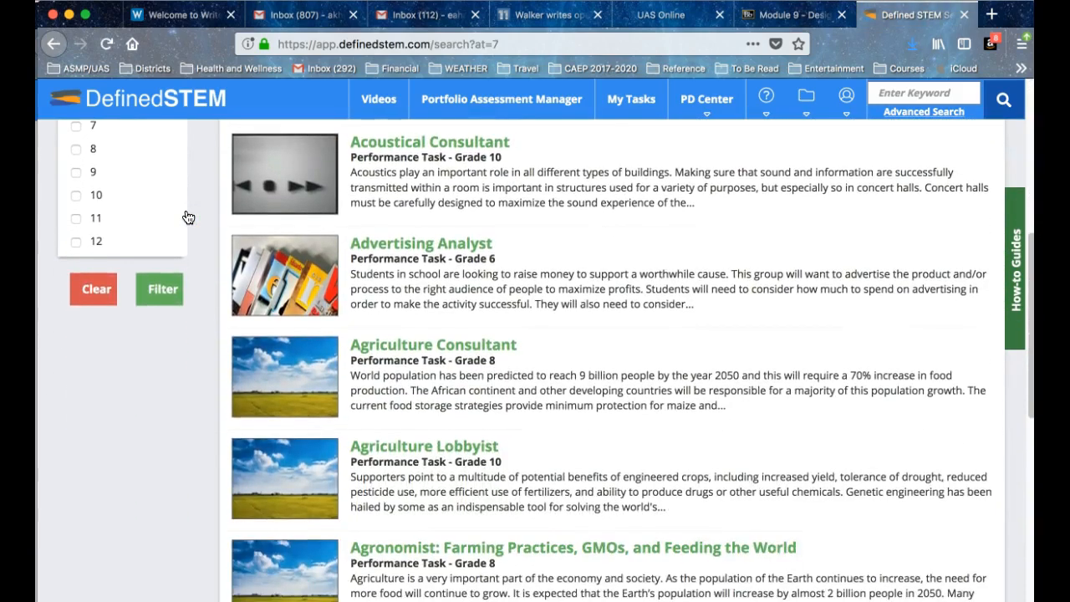
{"action": "scroll", "scroll_direction": "down", "scroll_amount": 3}
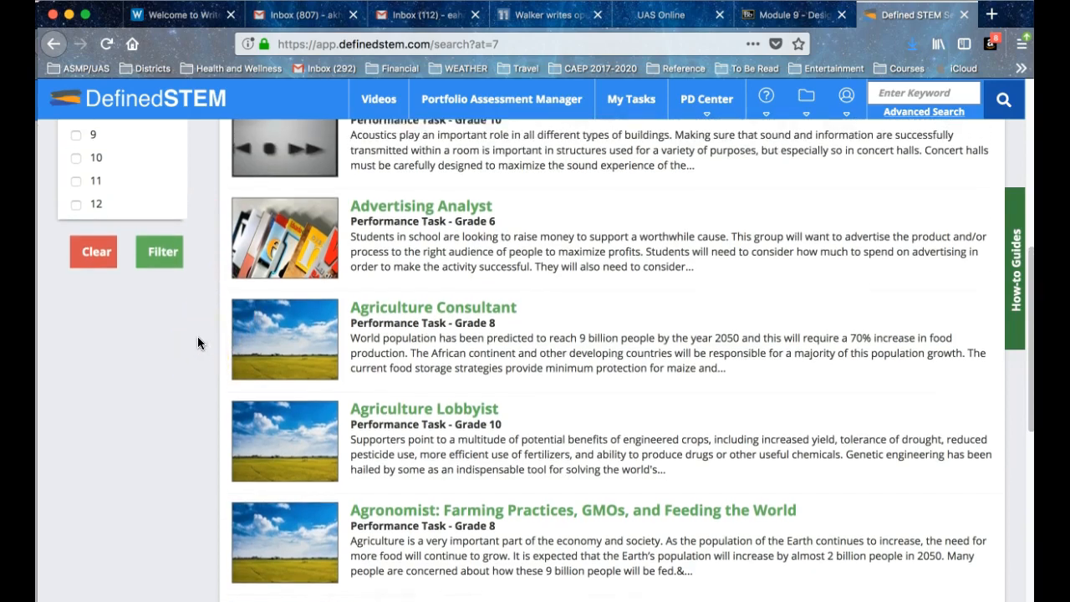
{"action": "scroll", "scroll_direction": "up", "scroll_amount": 3}
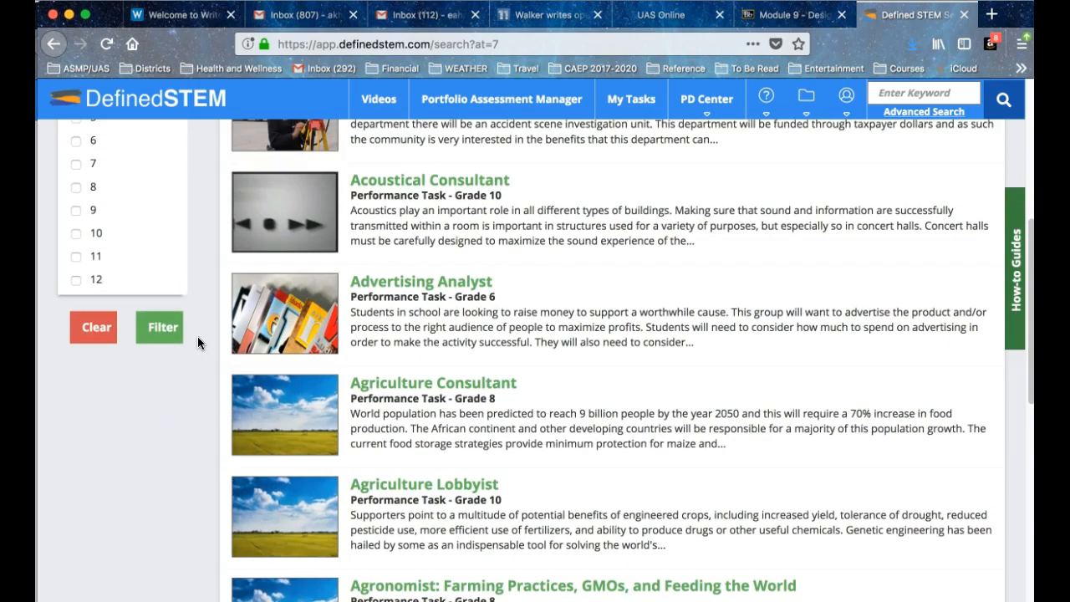
{"action": "scroll", "scroll_direction": "up", "scroll_amount": 3}
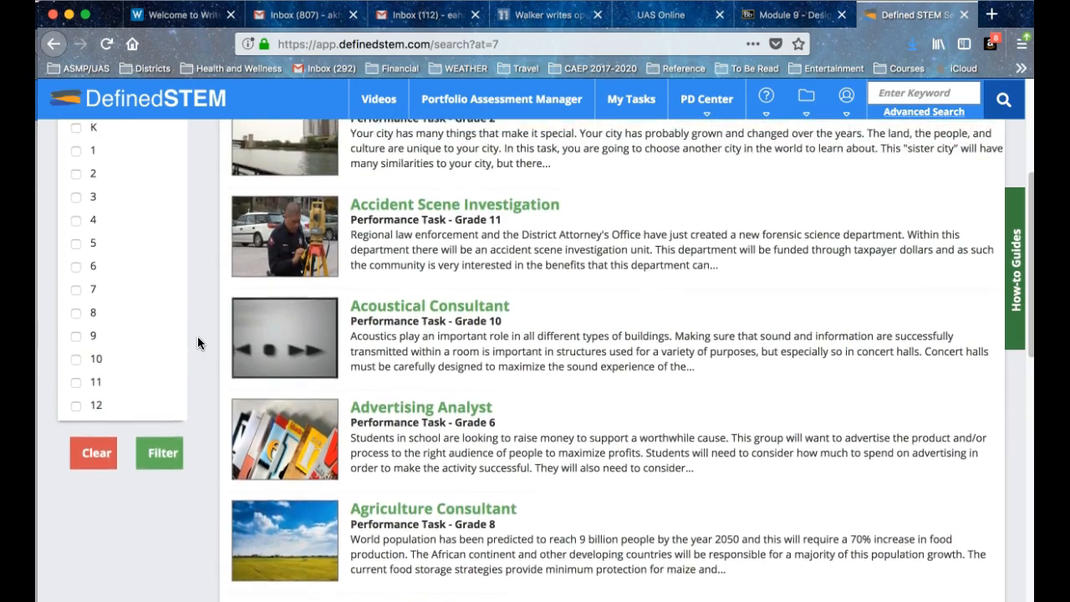
{"action": "scroll", "scroll_direction": "up", "scroll_amount": 3}
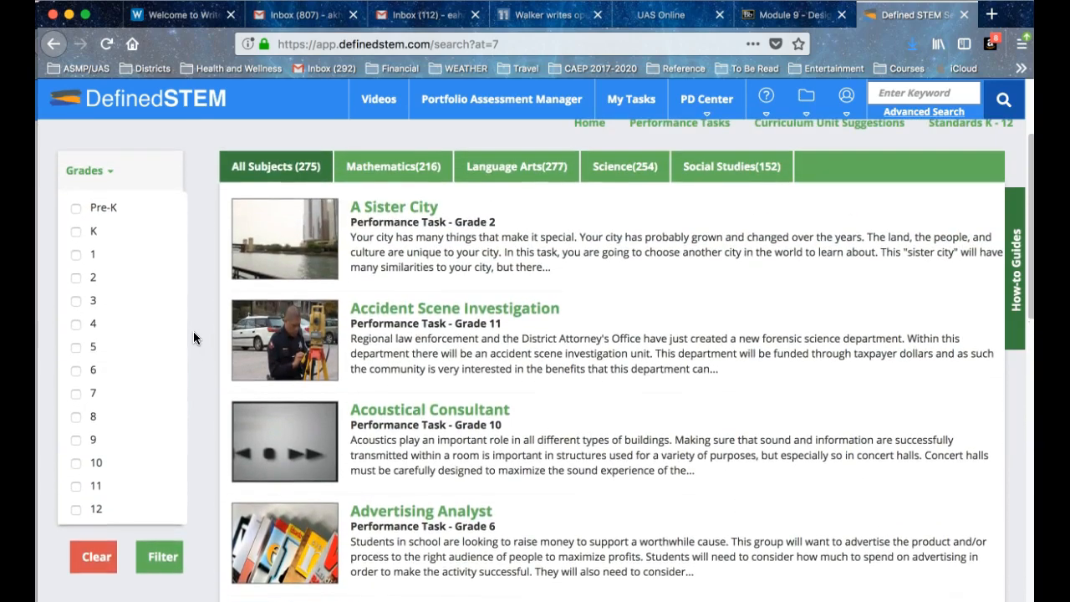
- Filter the results to grades K, 1, 2, 3 and 4
{"action": "left_click", "coordinate": [93, 277]}
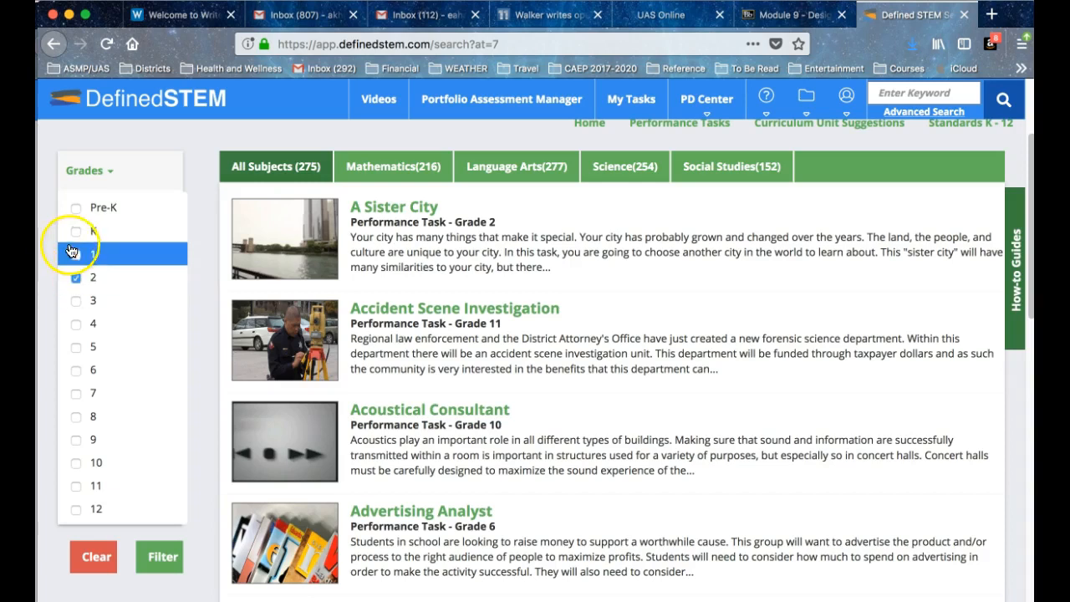
{"action": "left_click", "coordinate": [76, 230]}
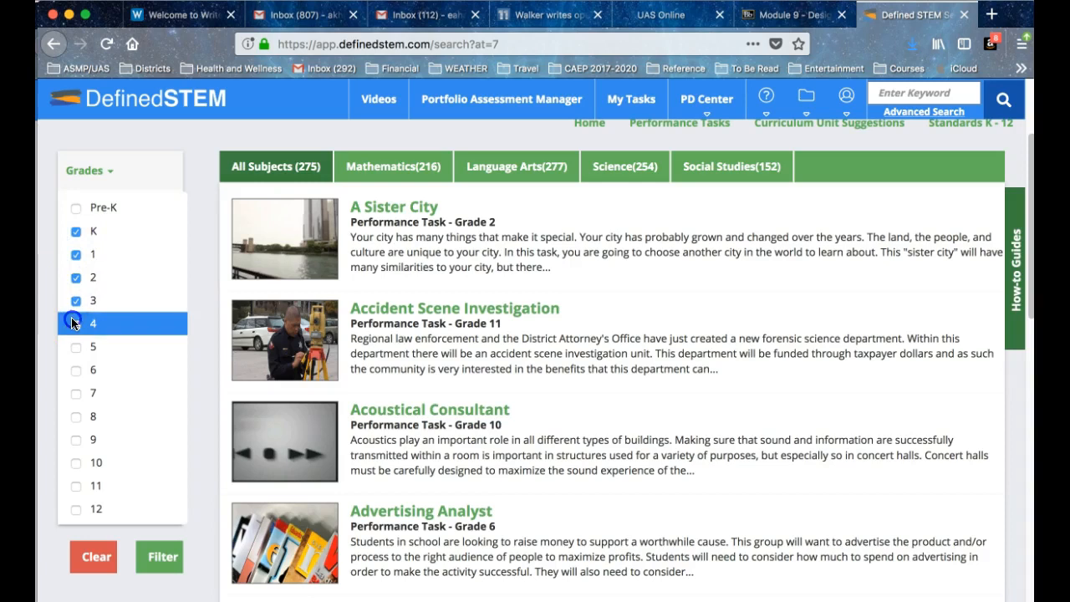
{"action": "left_click", "coordinate": [75, 324]}
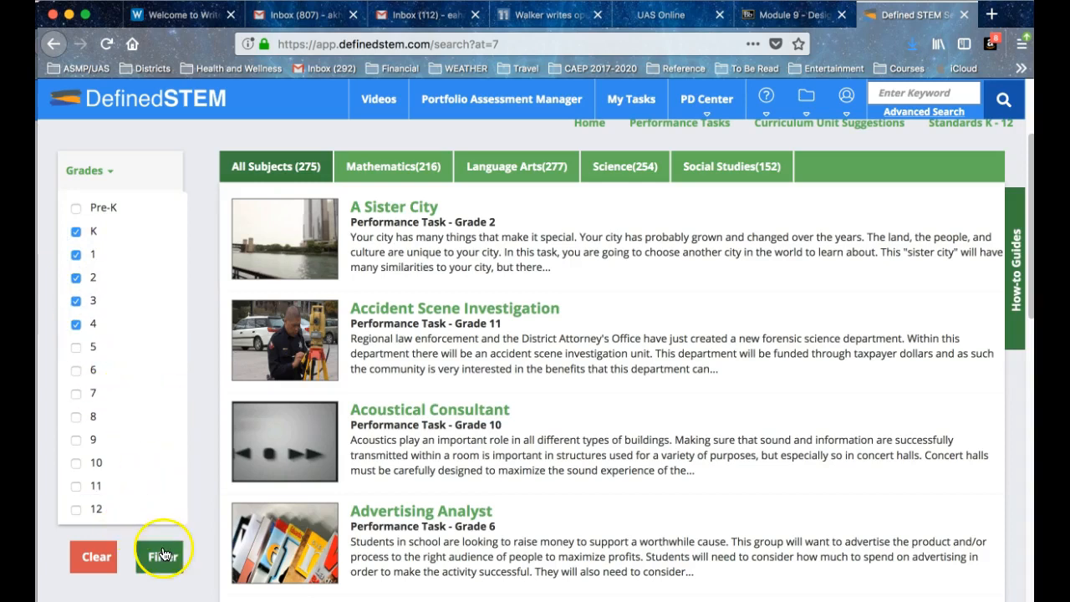
{"action": "left_click", "coordinate": [159, 555]}
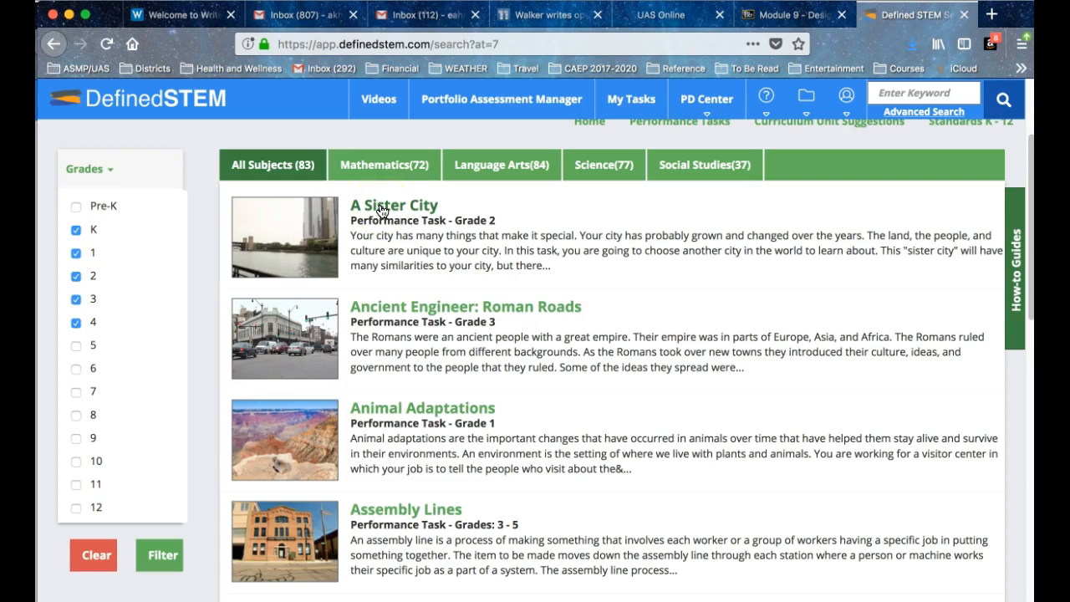
{"action": "mouse_move", "coordinate": [550, 275]}
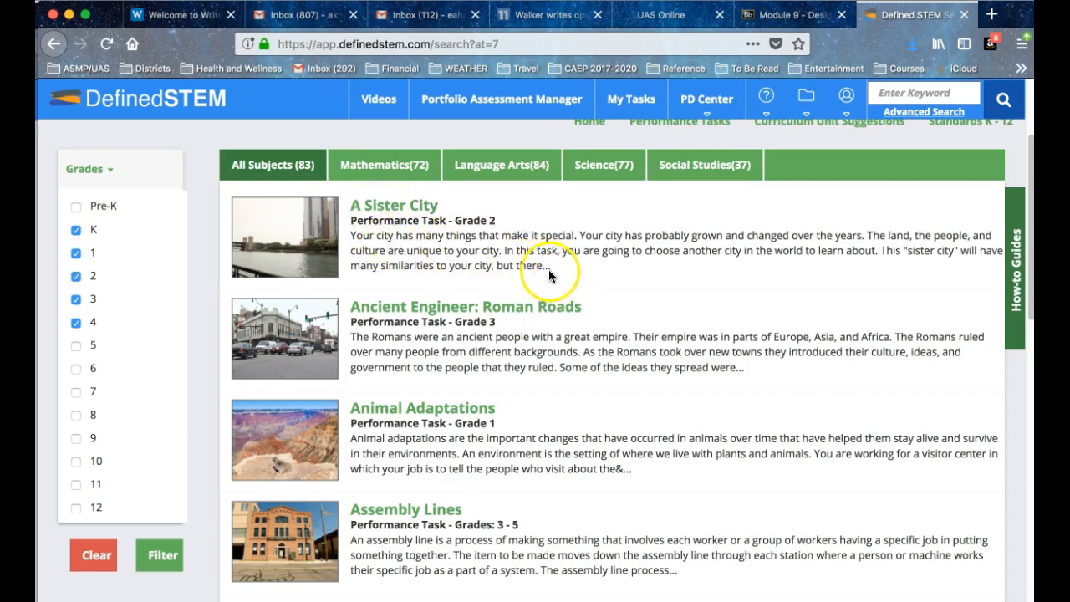
{"action": "mouse_move", "coordinate": [489, 250]}
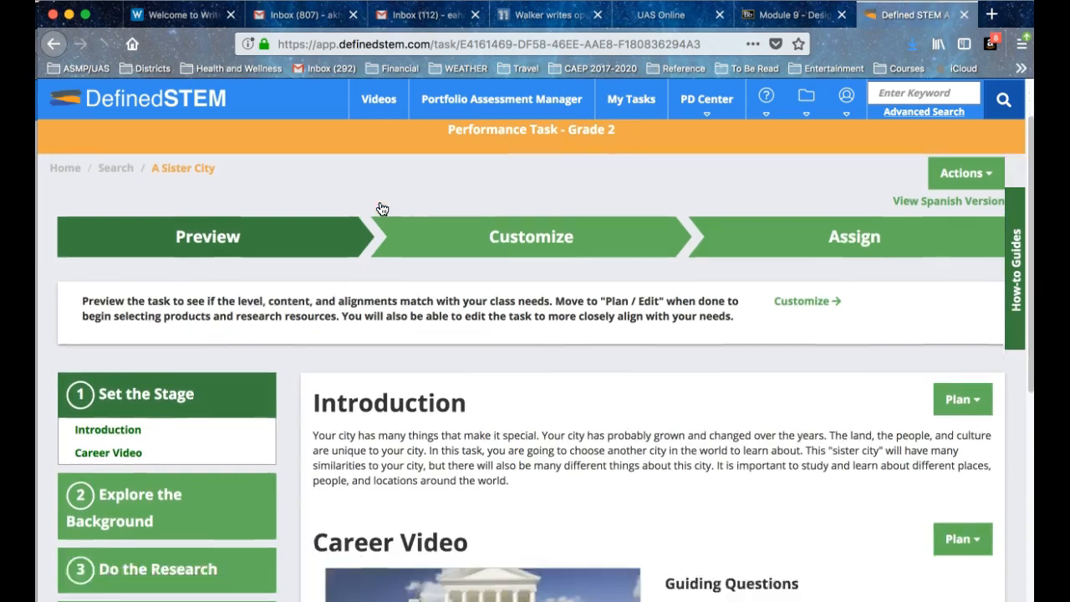
- Scroll the A Sister City task down to its Introduction and Career Video sections
{"action": "scroll", "scroll_direction": "down", "scroll_amount": 3}
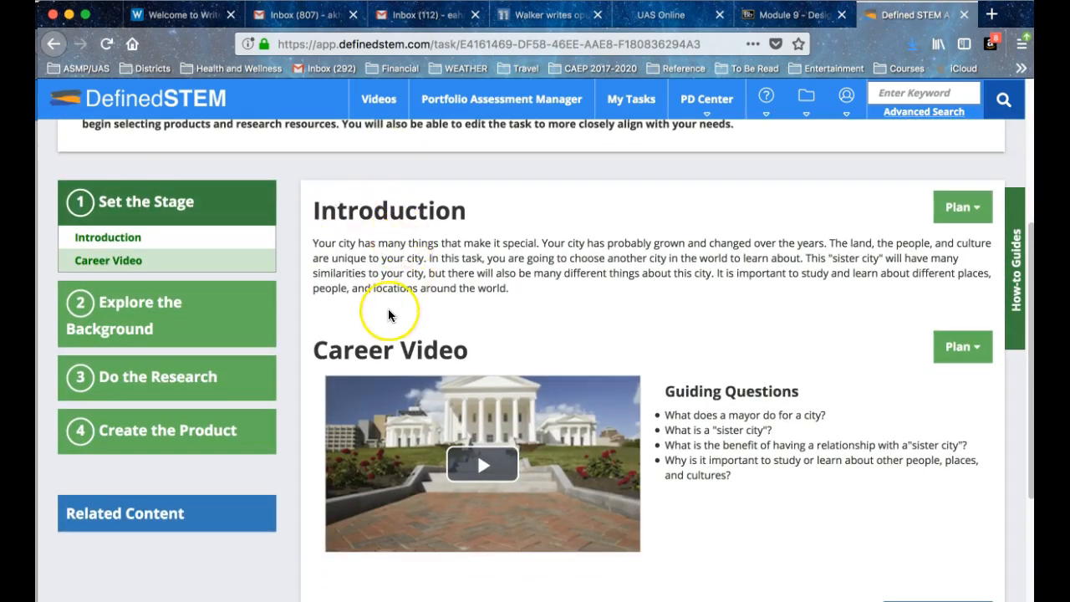
{"action": "scroll", "scroll_direction": "down", "scroll_amount": 3}
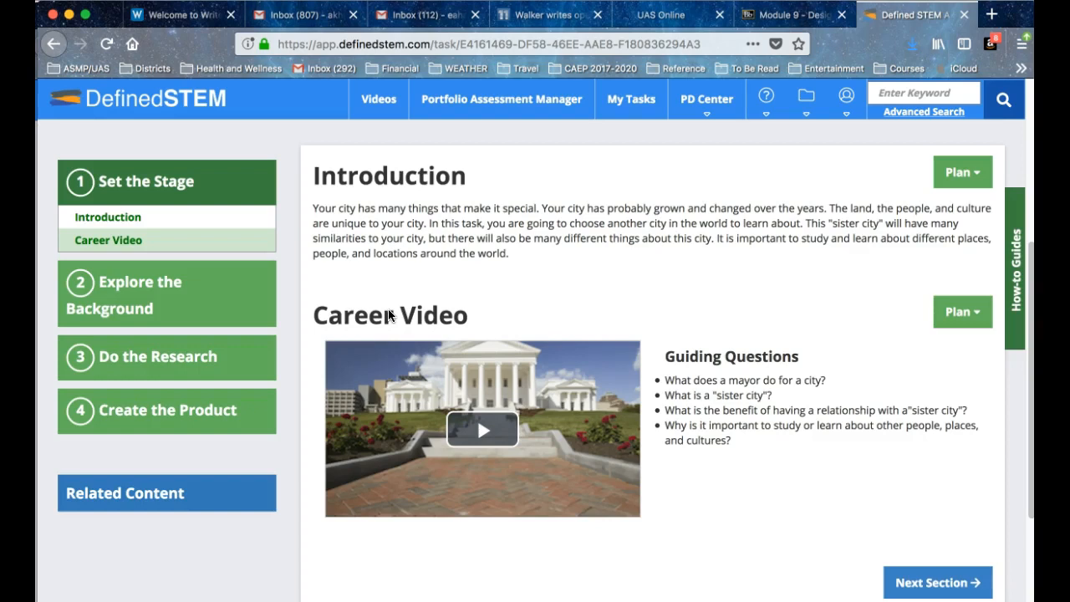
{"action": "mouse_move", "coordinate": [382, 324]}
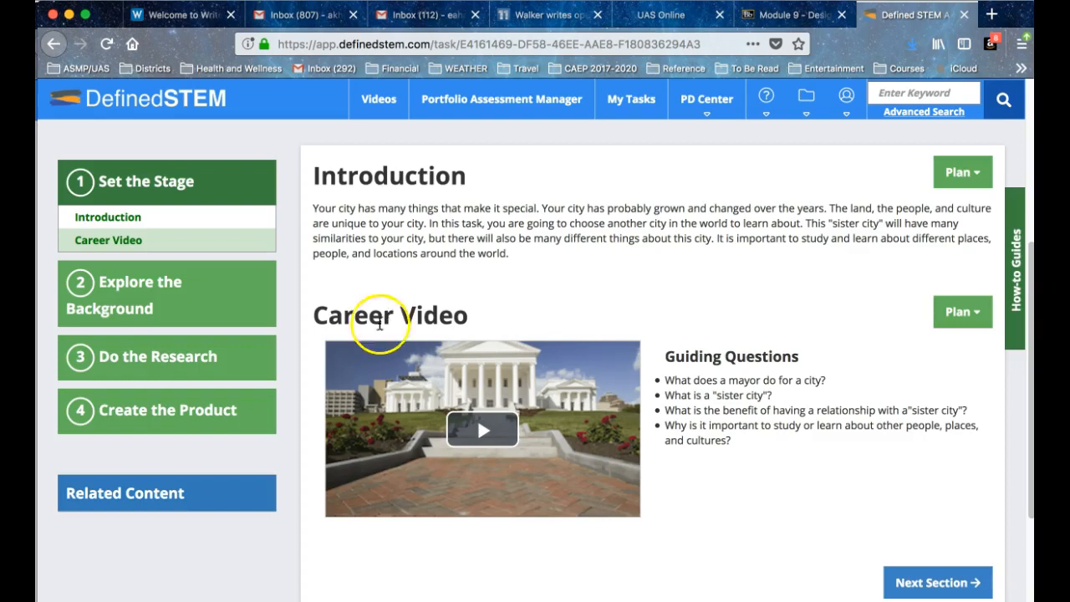
{"action": "mouse_move", "coordinate": [305, 288]}
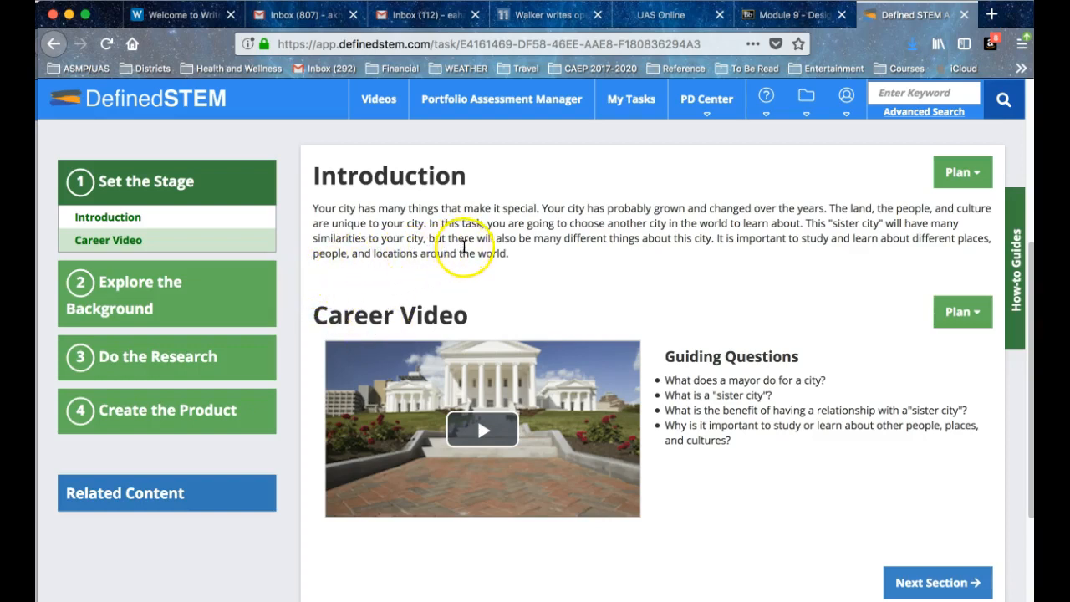
{"action": "mouse_move", "coordinate": [476, 247]}
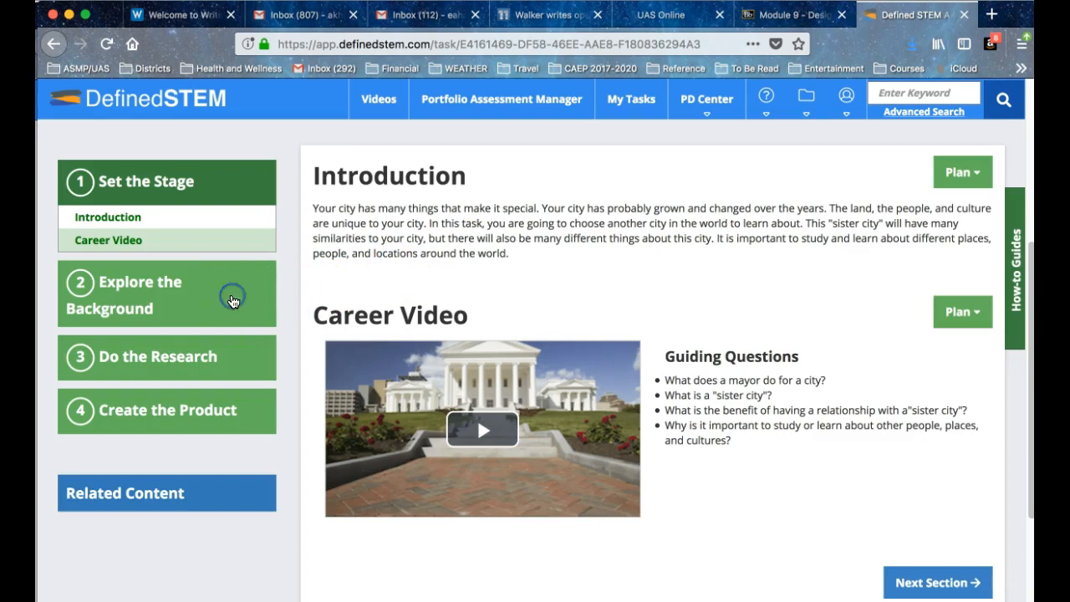
{"action": "left_click", "coordinate": [142, 294]}
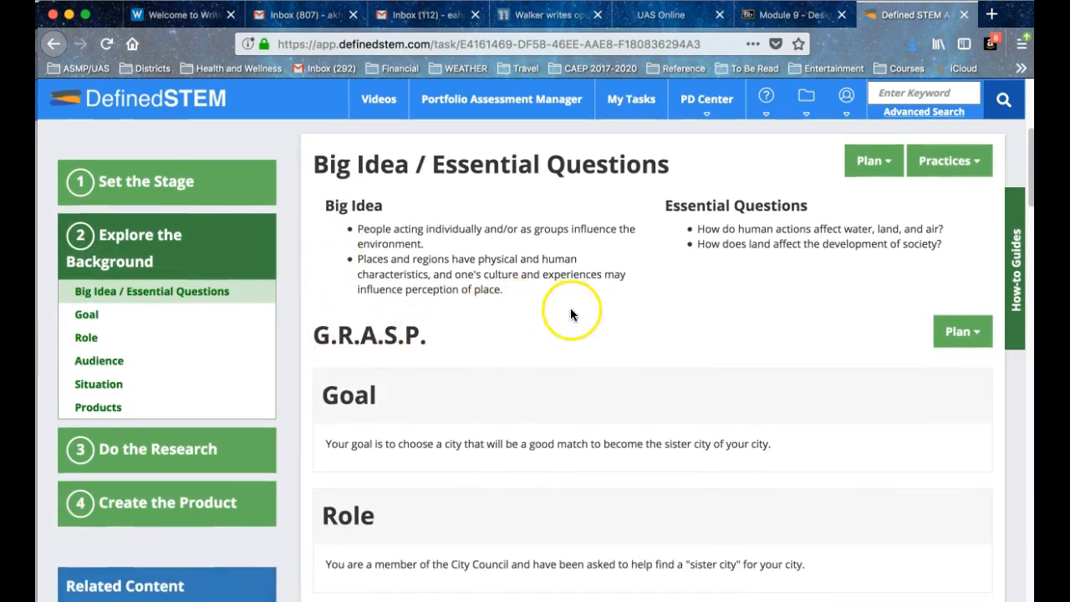
{"action": "scroll", "scroll_direction": "down", "scroll_amount": 3}
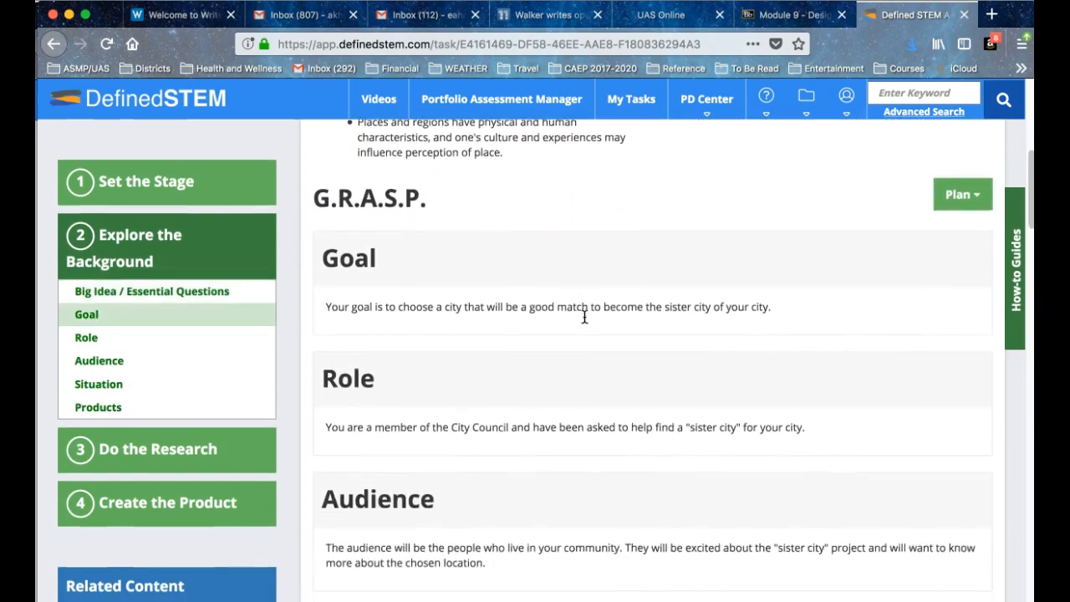
{"action": "scroll", "scroll_direction": "down", "scroll_amount": 3}
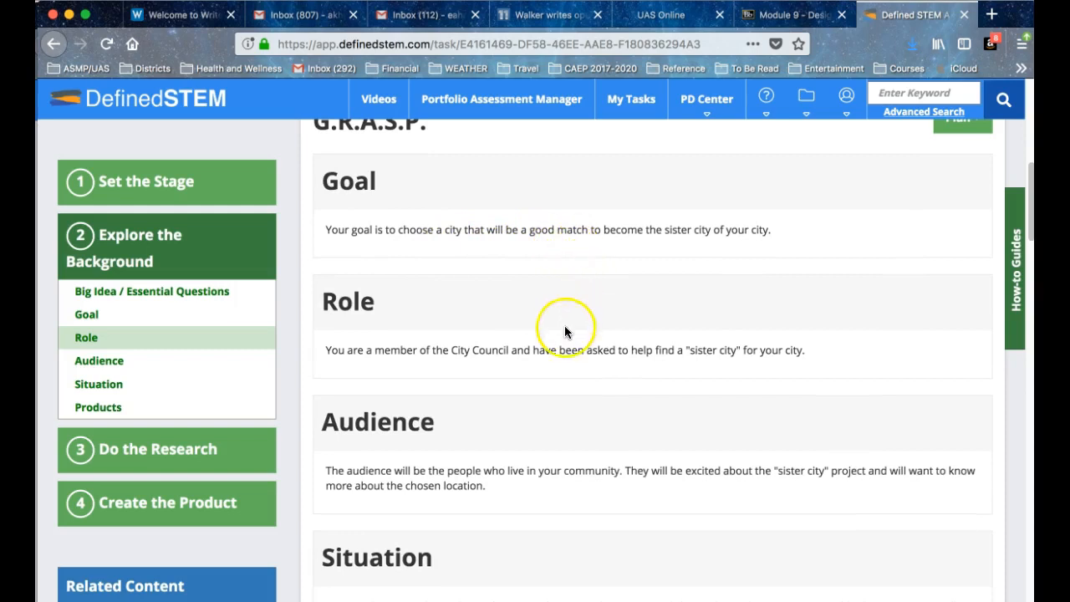
{"action": "scroll", "scroll_direction": "down", "scroll_amount": 3}
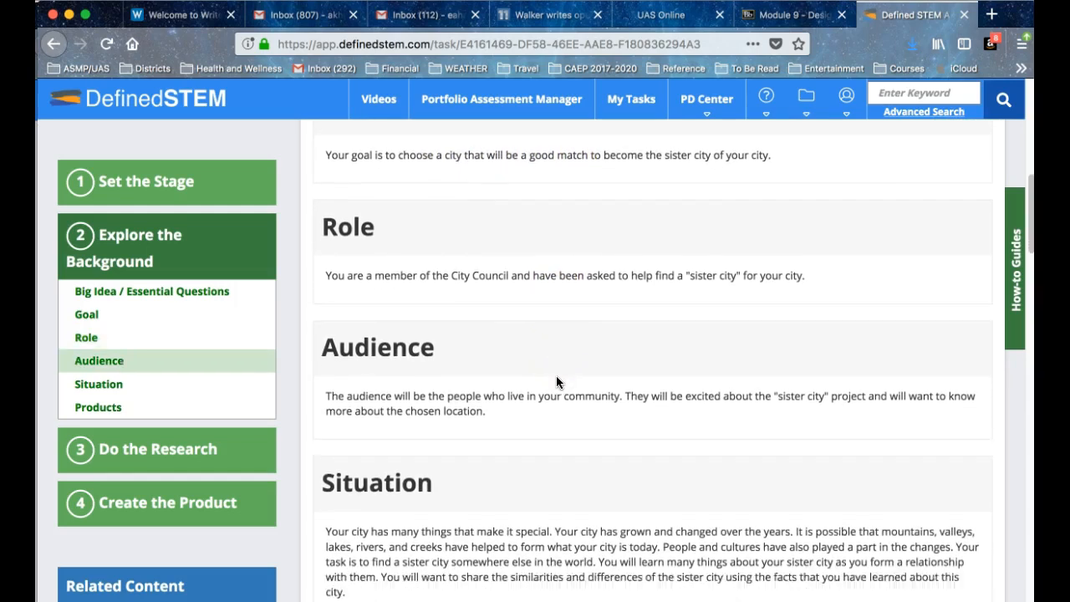
{"action": "scroll", "scroll_direction": "down", "scroll_amount": 3}
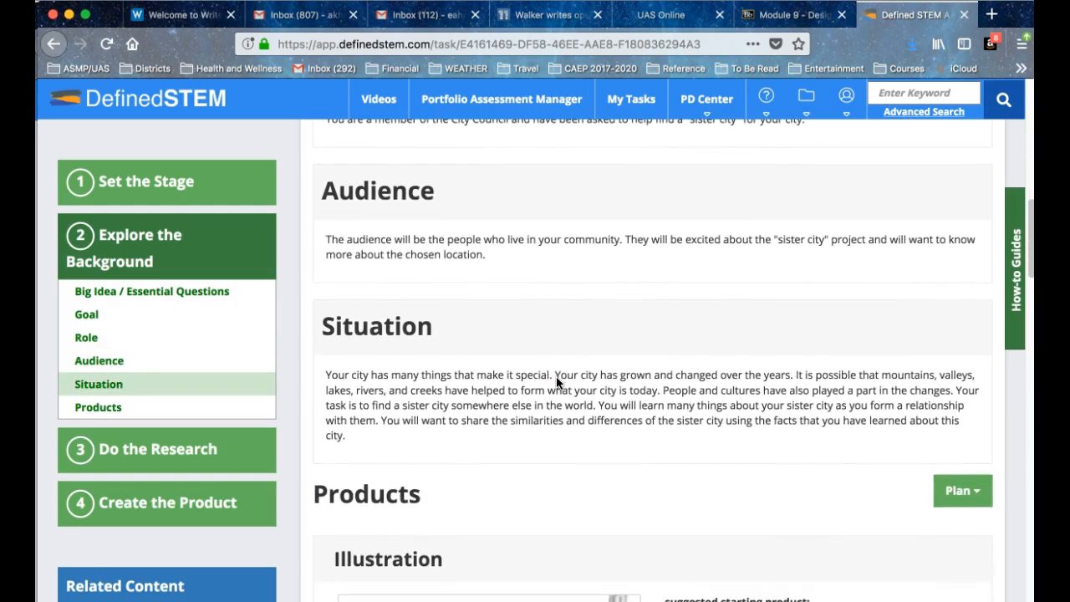
{"action": "scroll", "scroll_direction": "down", "scroll_amount": 3}
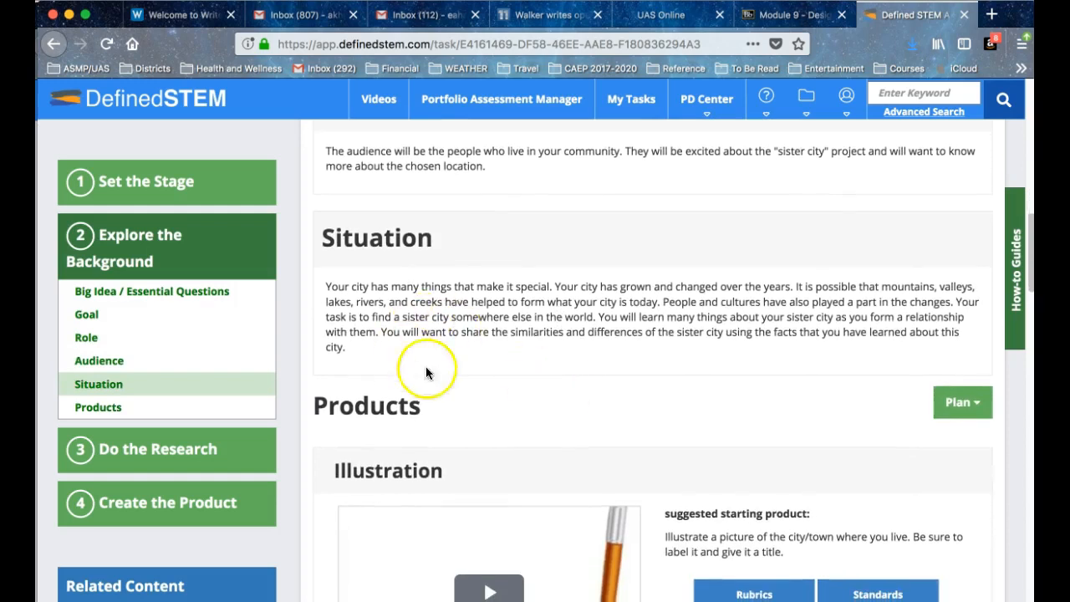
{"action": "scroll", "scroll_direction": "down", "scroll_amount": 3}
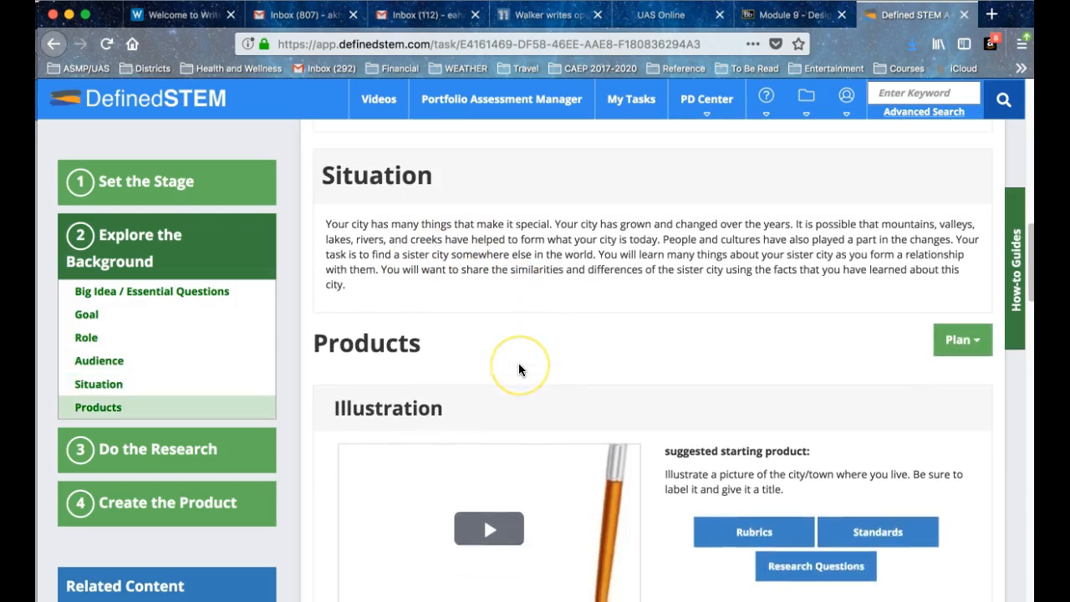
{"action": "scroll", "scroll_direction": "down", "scroll_amount": 3}
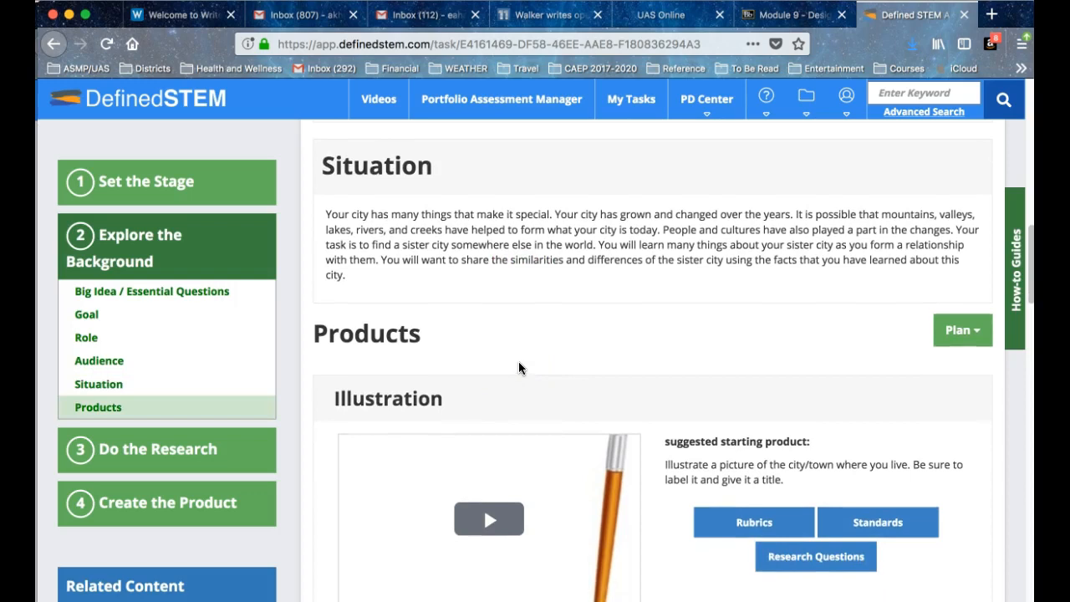
{"action": "scroll", "scroll_direction": "down", "scroll_amount": 3}
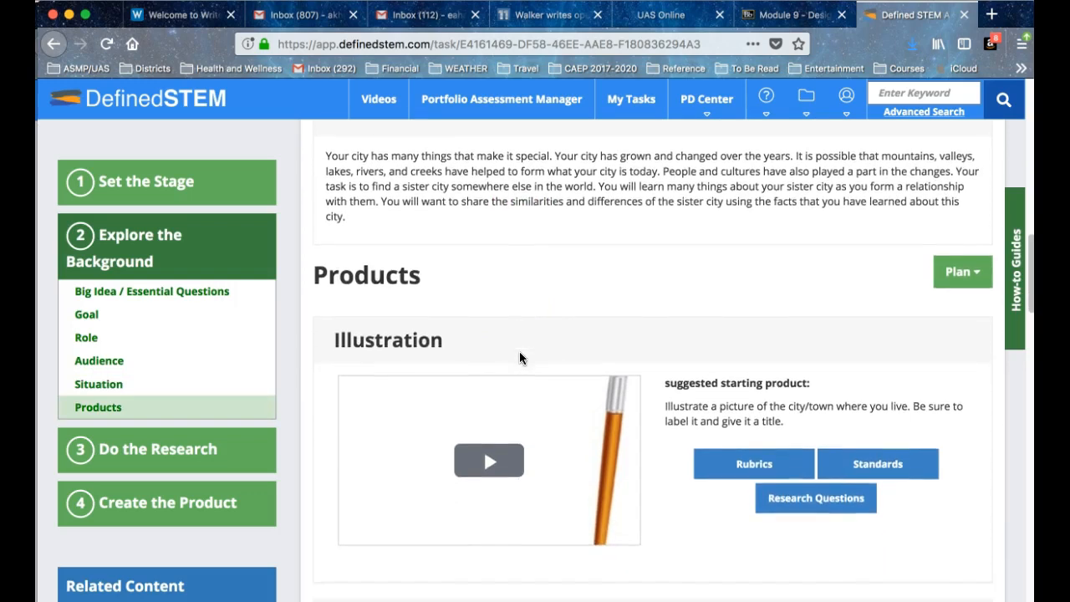
{"action": "scroll", "scroll_direction": "down", "scroll_amount": 3}
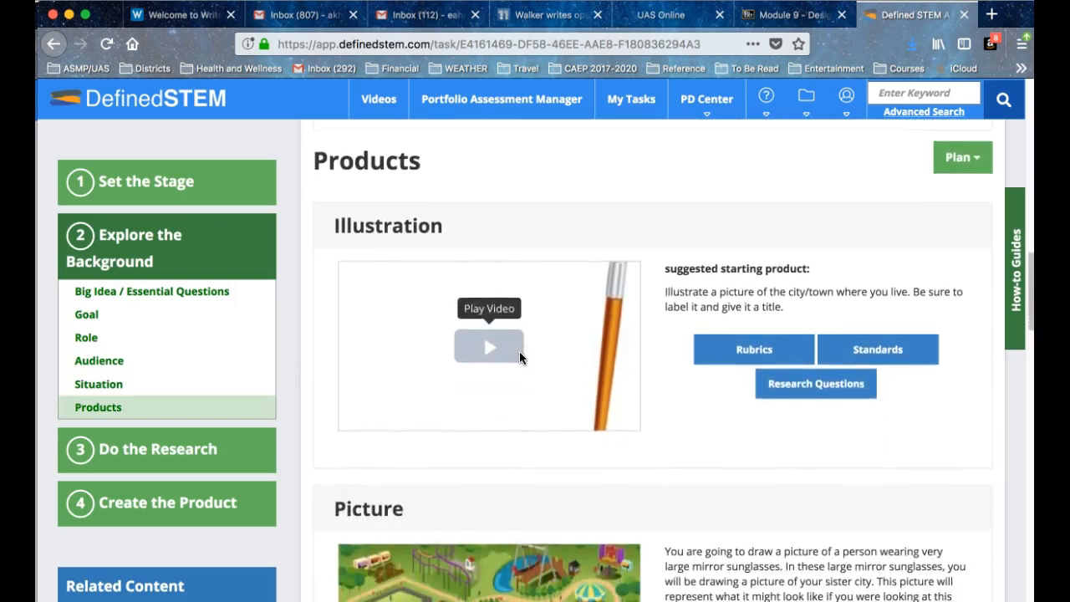
{"action": "scroll", "scroll_direction": "down", "scroll_amount": 3}
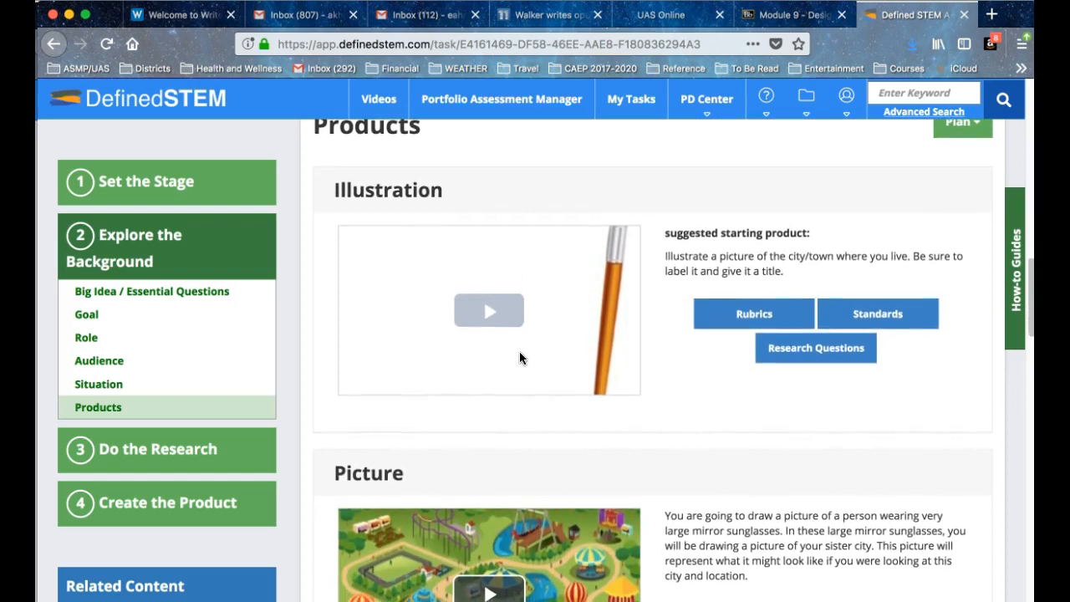
{"action": "scroll", "scroll_direction": "down", "scroll_amount": 3}
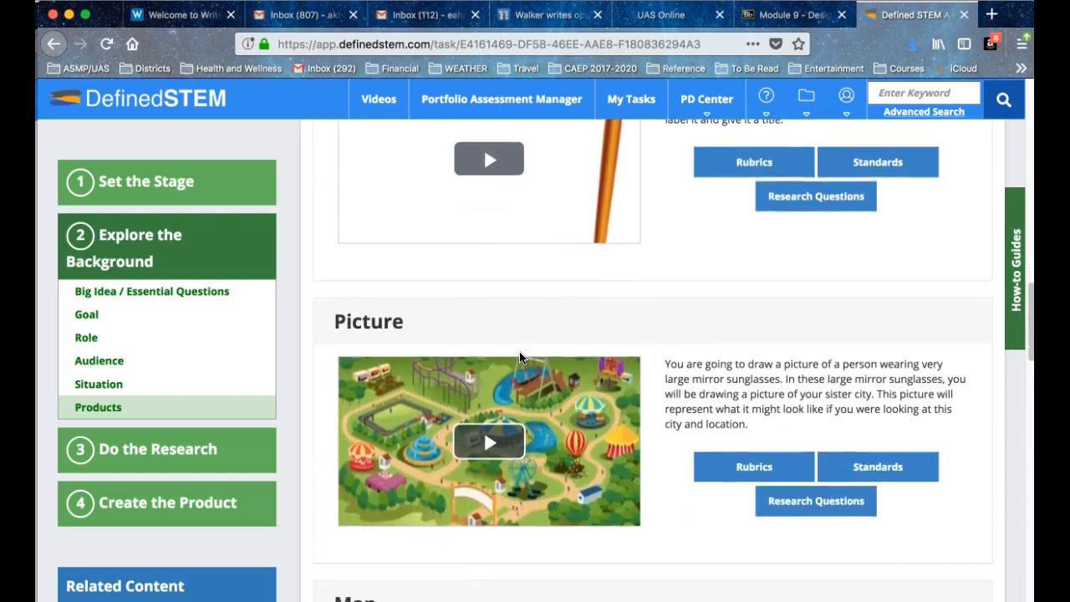
{"action": "scroll", "scroll_direction": "down", "scroll_amount": 3}
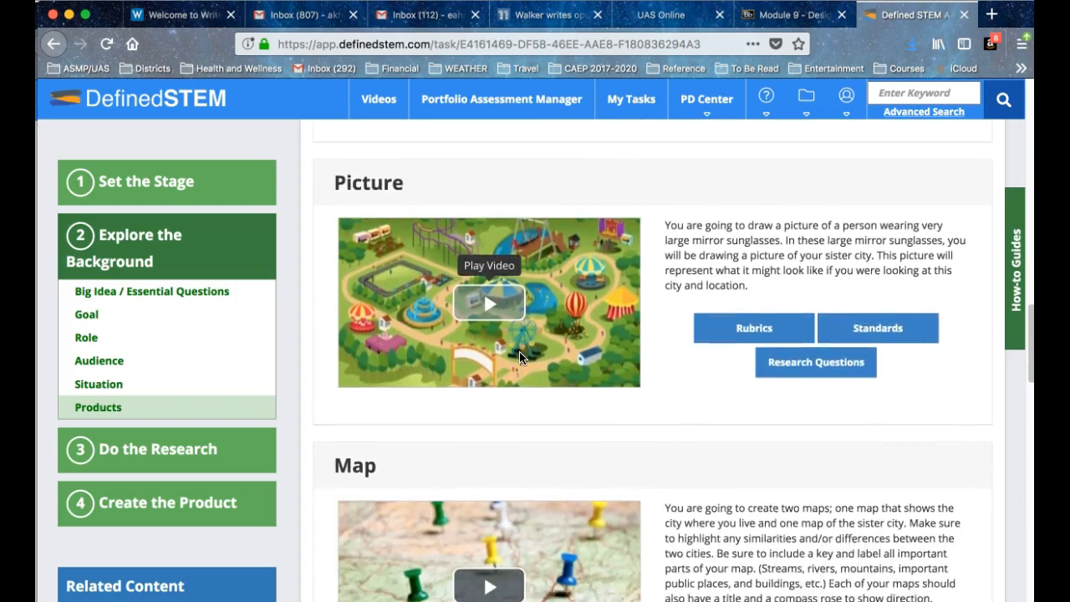
{"action": "scroll", "scroll_direction": "down", "scroll_amount": 3}
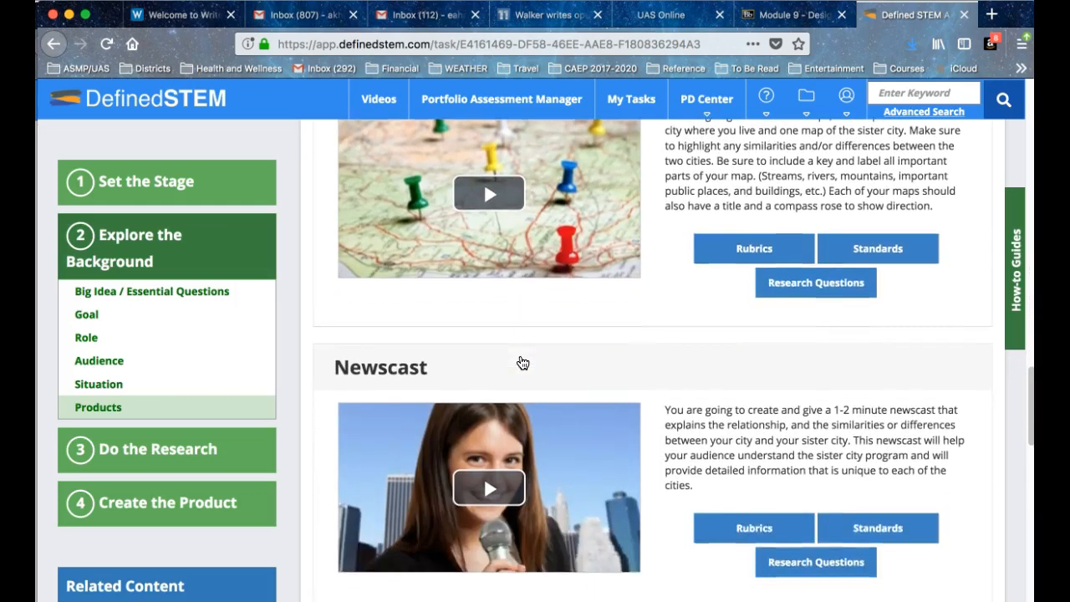
{"action": "scroll", "scroll_direction": "down", "scroll_amount": 3}
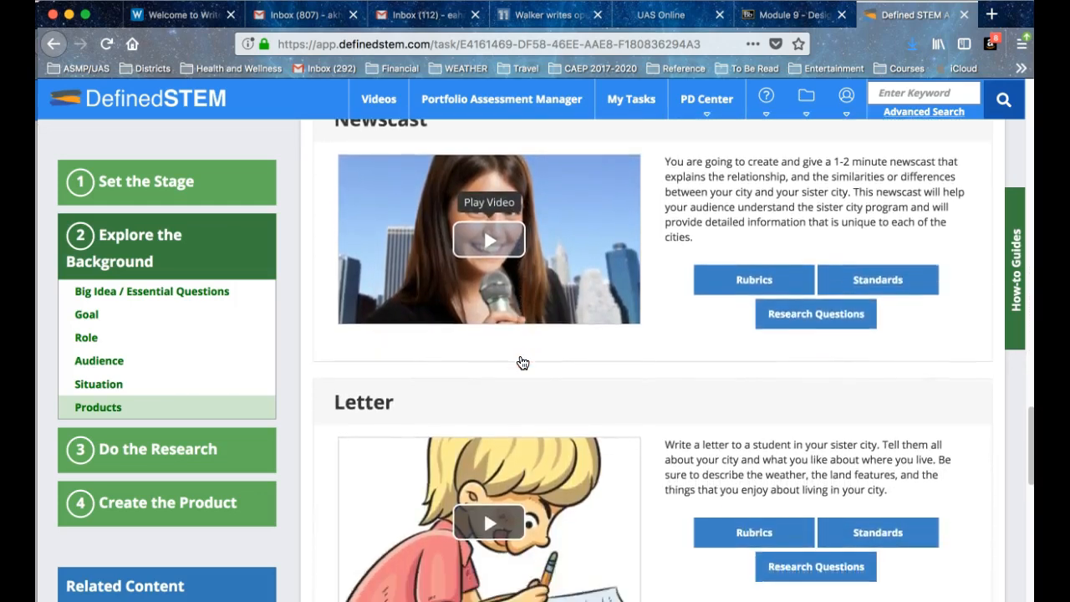
{"action": "scroll", "scroll_direction": "down", "scroll_amount": 3}
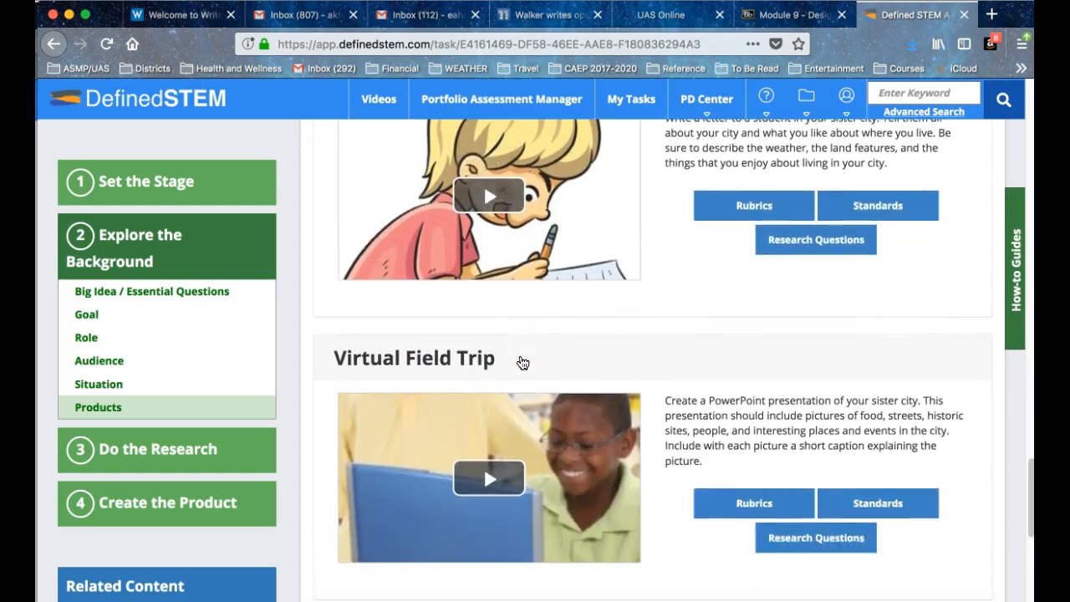
{"action": "scroll", "scroll_direction": "down", "scroll_amount": 3}
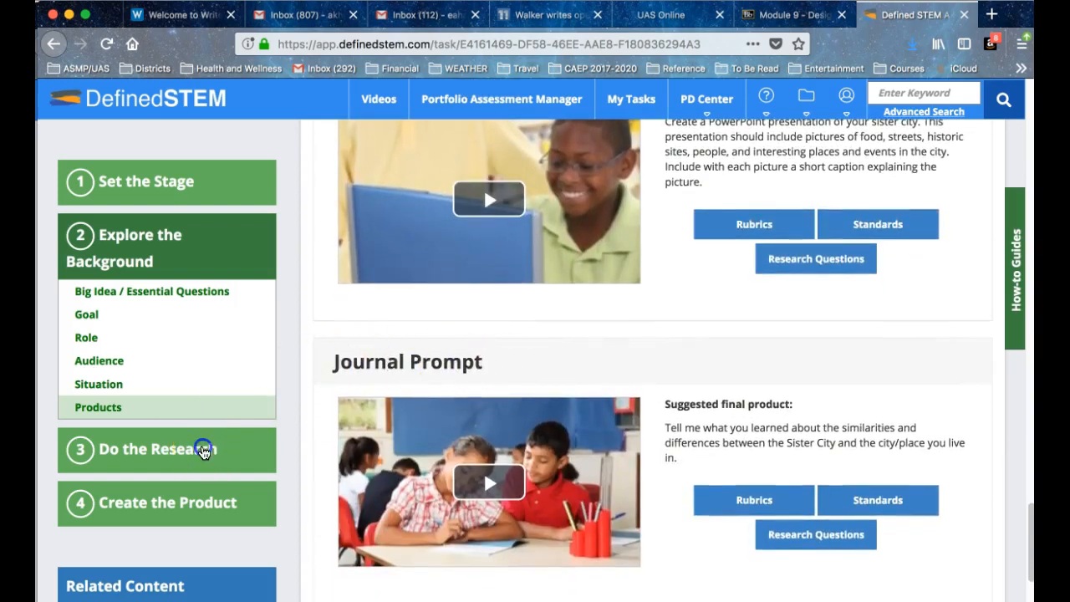
- Open '3 Do the Research' and browse its People, Places and Culture, Sister Cities and Maps objects
{"action": "left_click", "coordinate": [157, 449]}
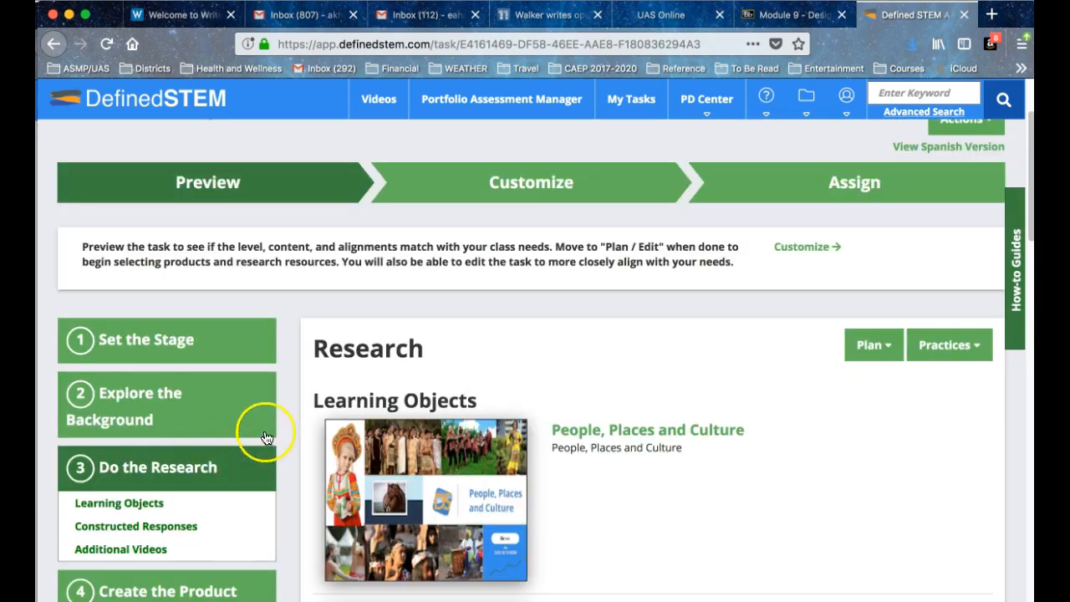
{"action": "scroll", "scroll_direction": "down", "scroll_amount": 3}
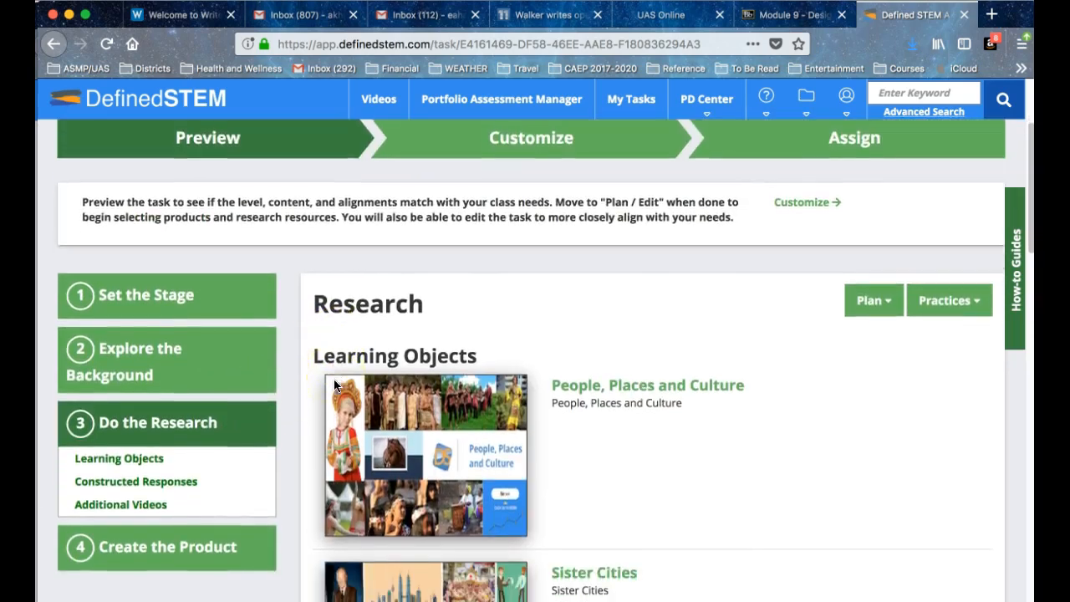
{"action": "scroll", "scroll_direction": "down", "scroll_amount": 3}
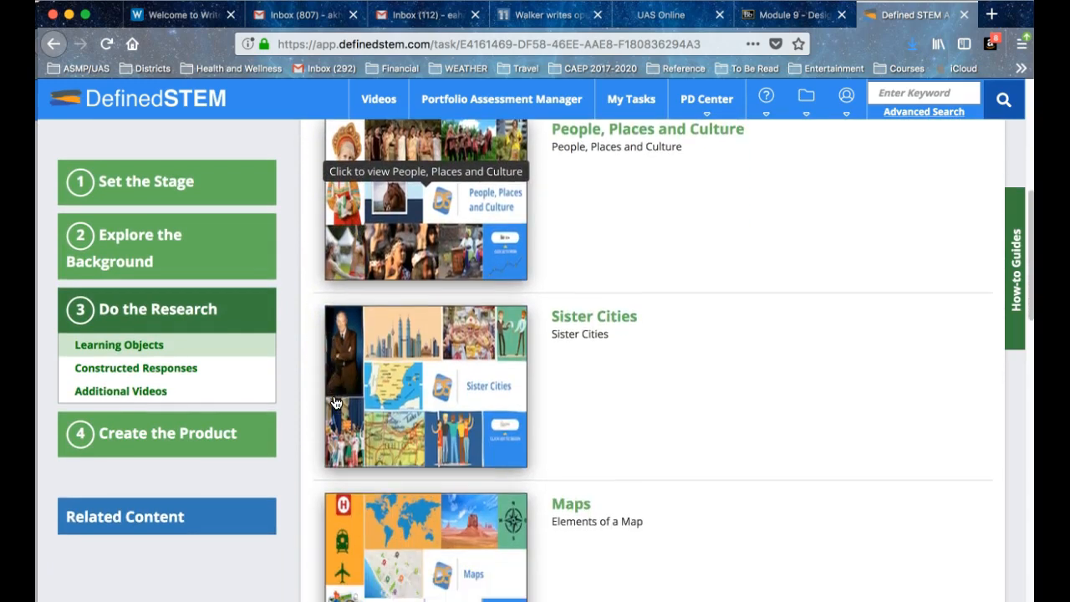
{"action": "scroll", "scroll_direction": "down", "scroll_amount": 3}
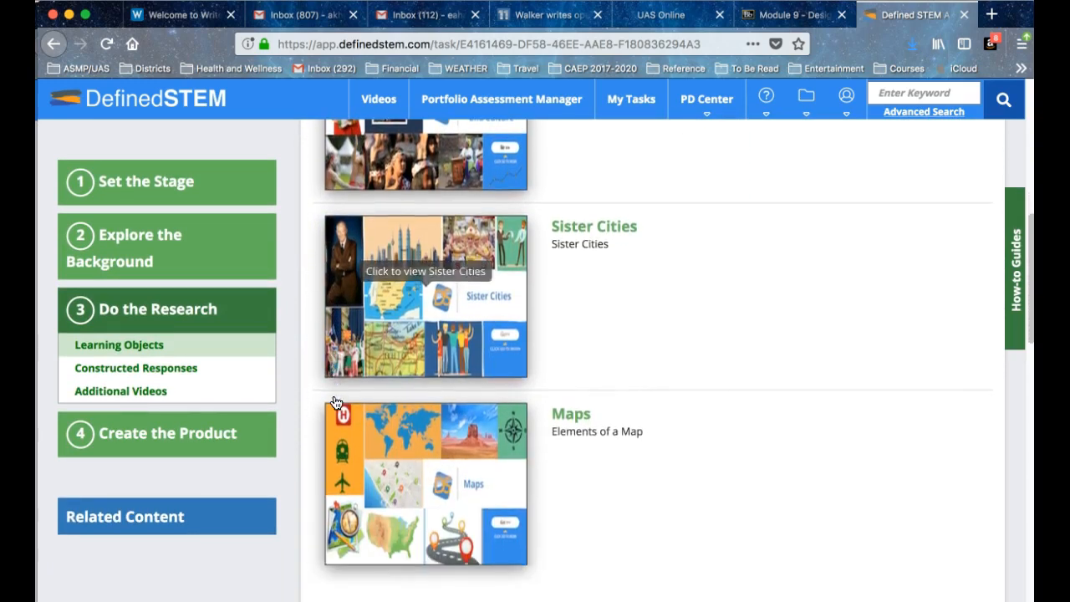
{"action": "mouse_move", "coordinate": [336, 402]}
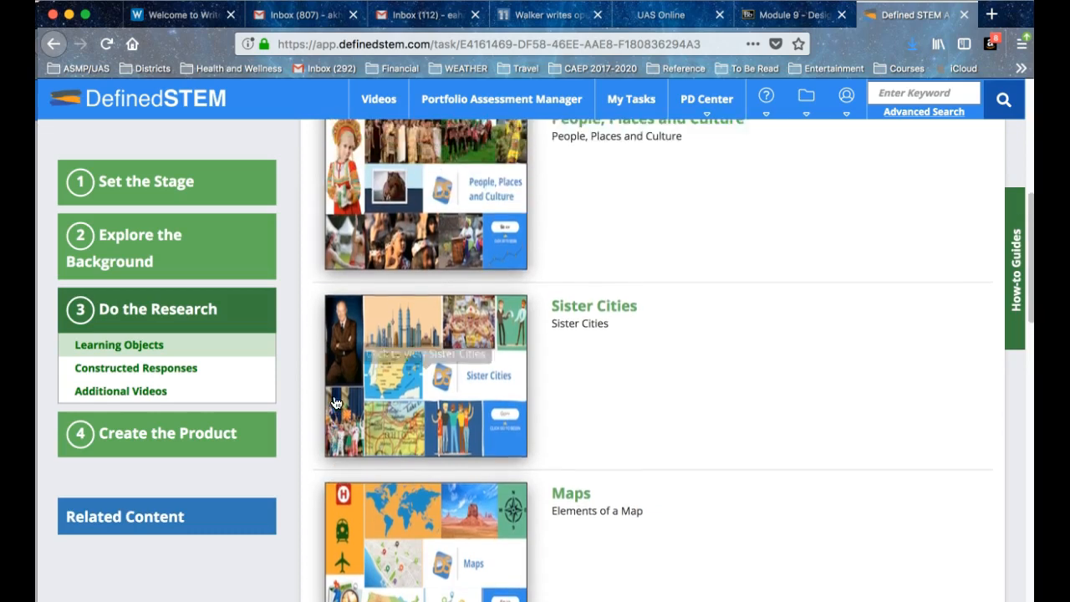
{"action": "scroll", "scroll_direction": "up", "scroll_amount": 3}
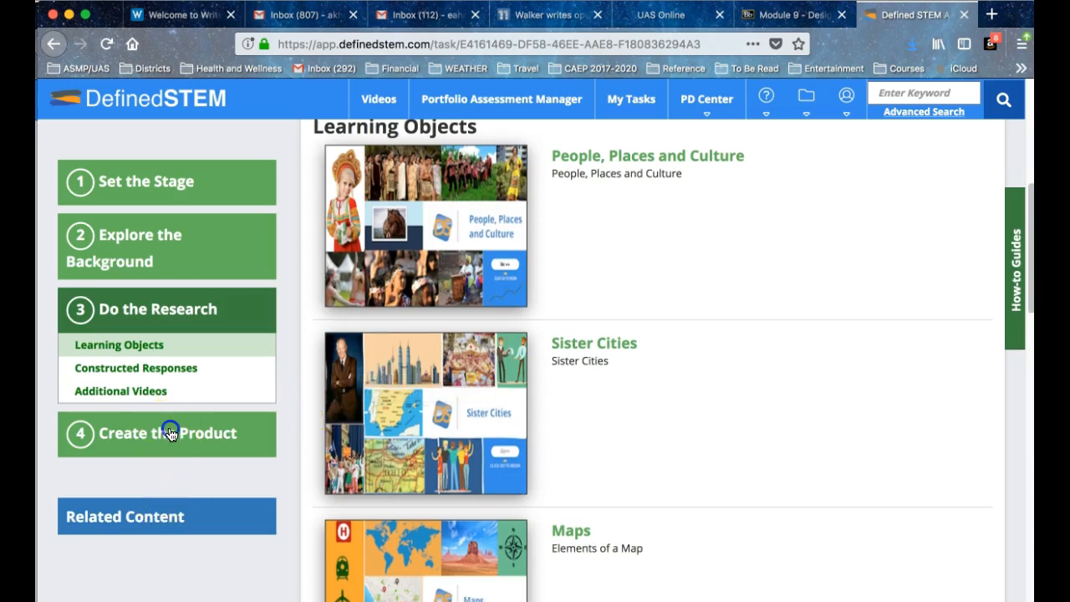
- Open '4 Create the Product' and read through the Design Process page
{"action": "left_click", "coordinate": [167, 433]}
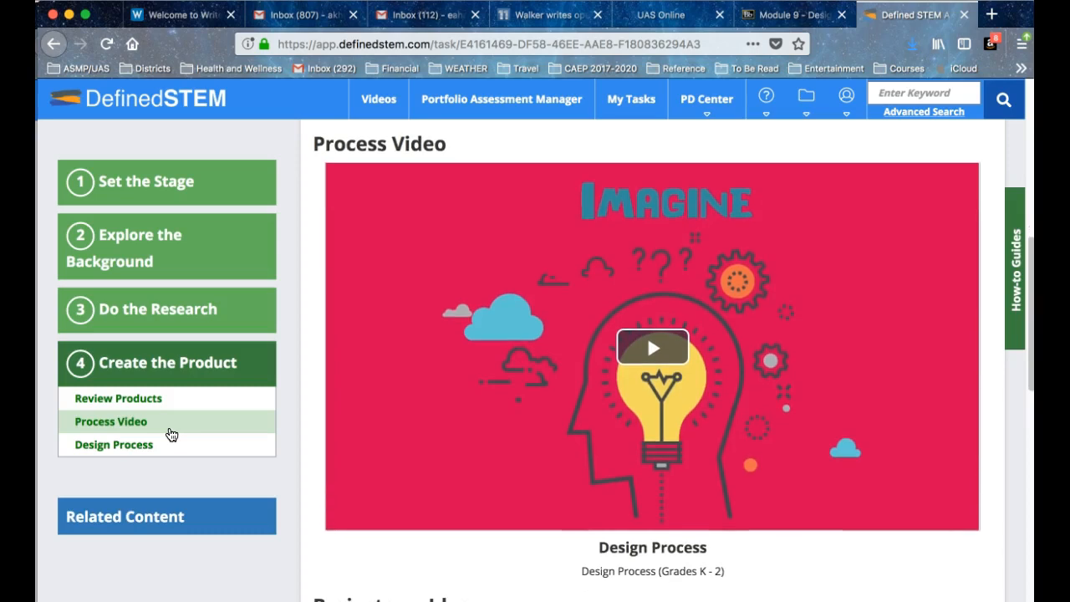
{"action": "scroll", "scroll_direction": "down", "scroll_amount": 3}
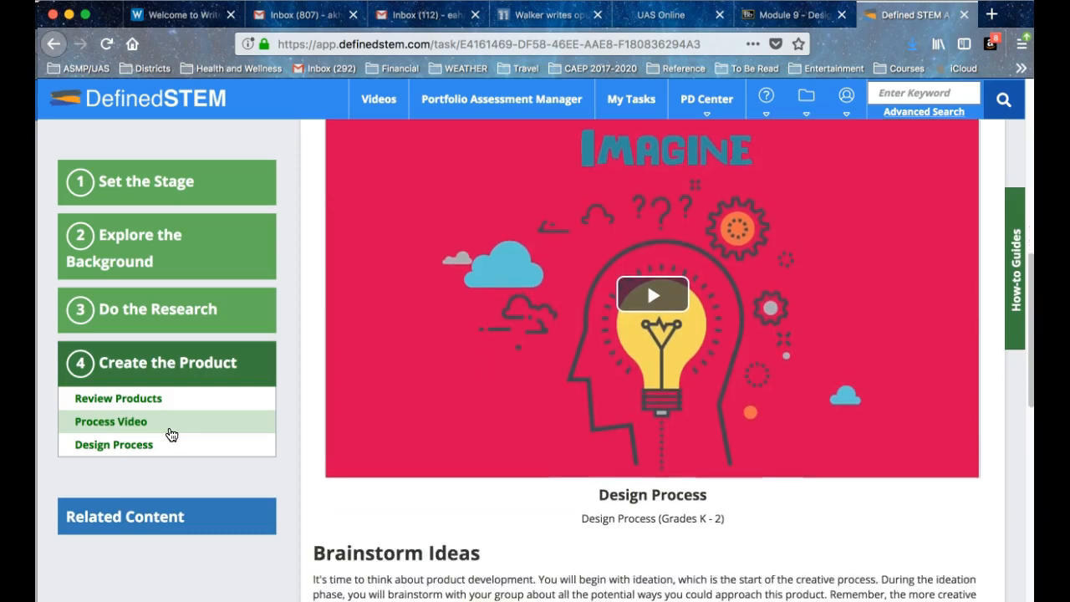
{"action": "scroll", "scroll_direction": "down", "scroll_amount": 3}
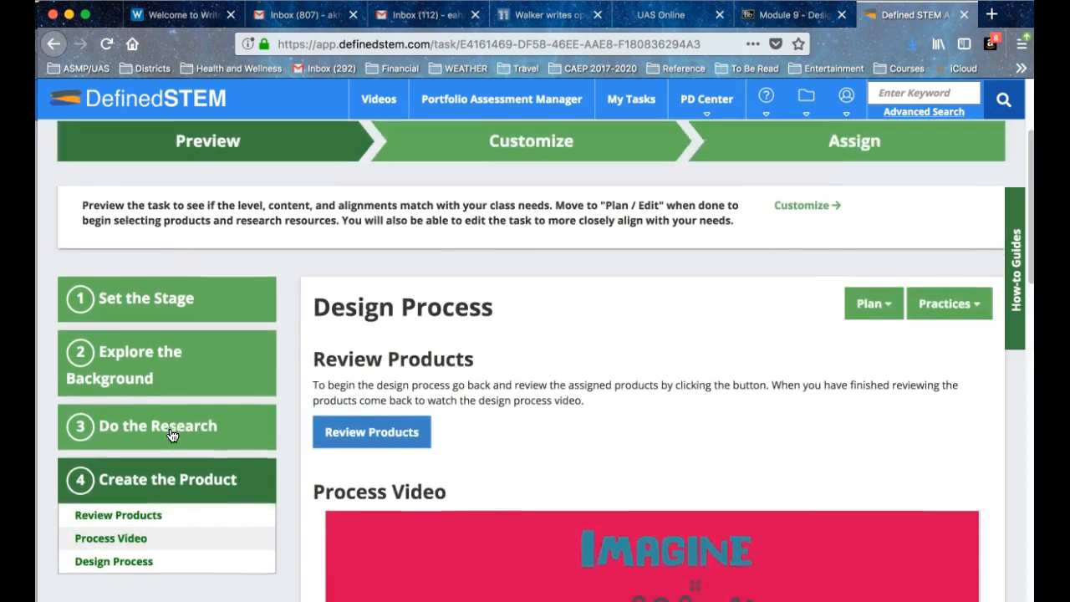
{"action": "scroll", "scroll_direction": "down", "scroll_amount": 3}
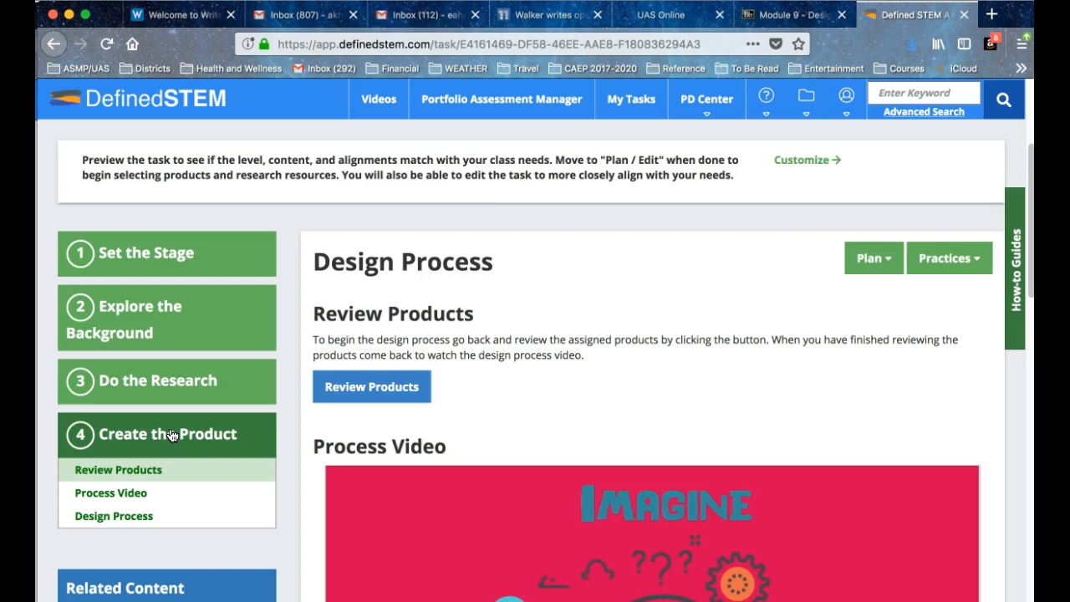
- Finish reviewing the design process and return to '1 Set the Stage'
{"action": "scroll", "scroll_direction": "up", "scroll_amount": 3}
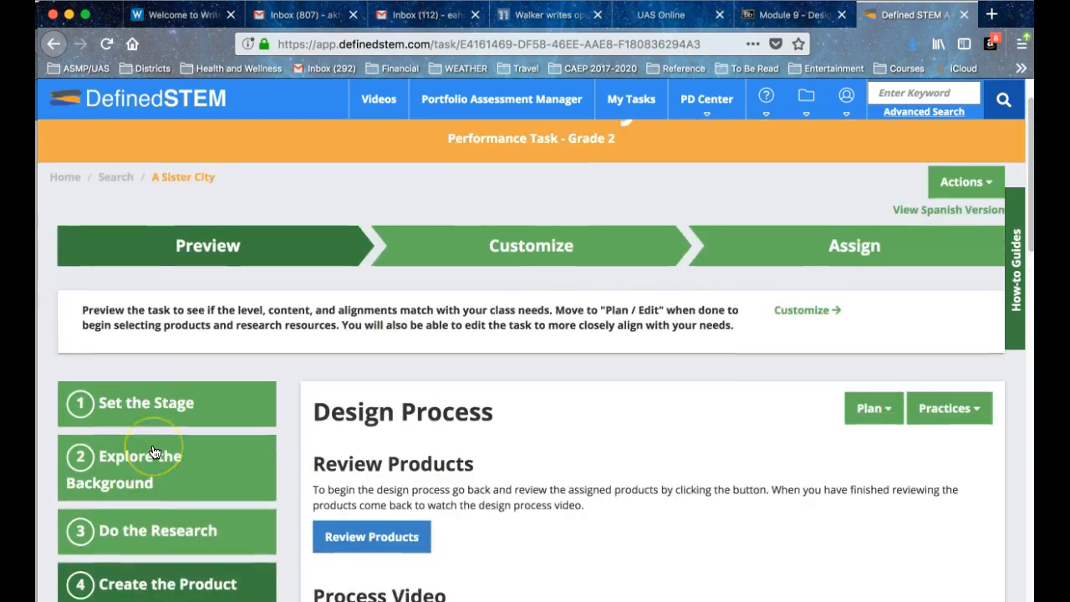
{"action": "scroll", "scroll_direction": "down", "scroll_amount": 3}
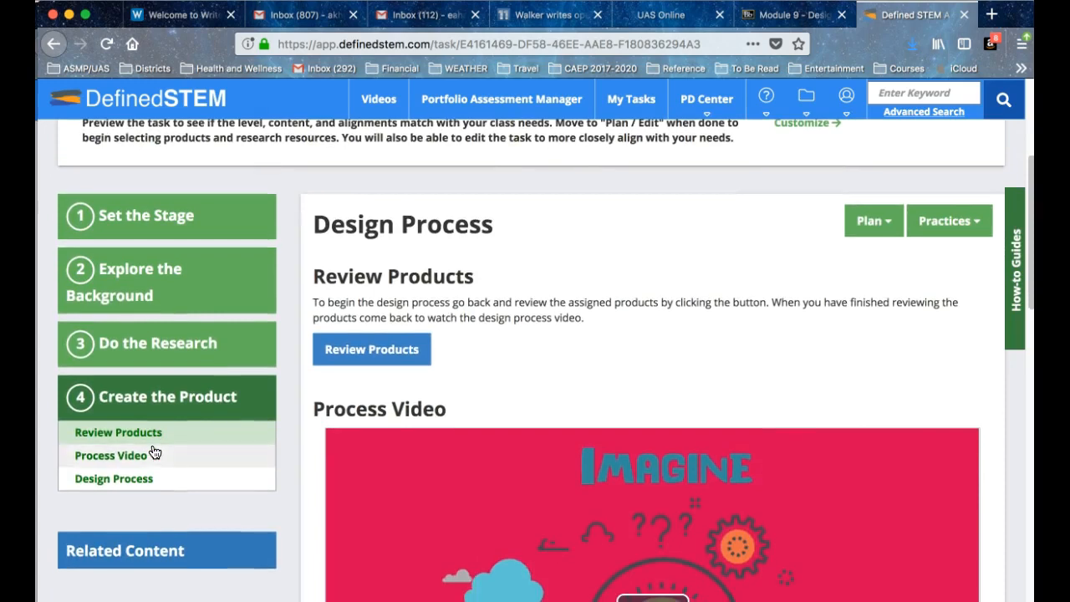
{"action": "scroll", "scroll_direction": "down", "scroll_amount": 3}
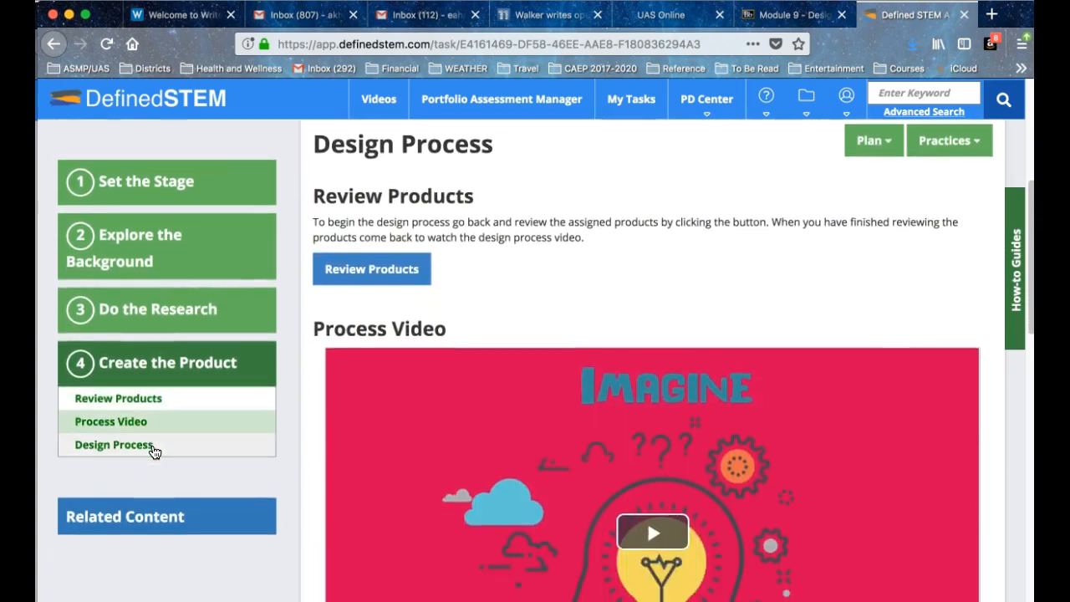
{"action": "scroll", "scroll_direction": "up", "scroll_amount": 3}
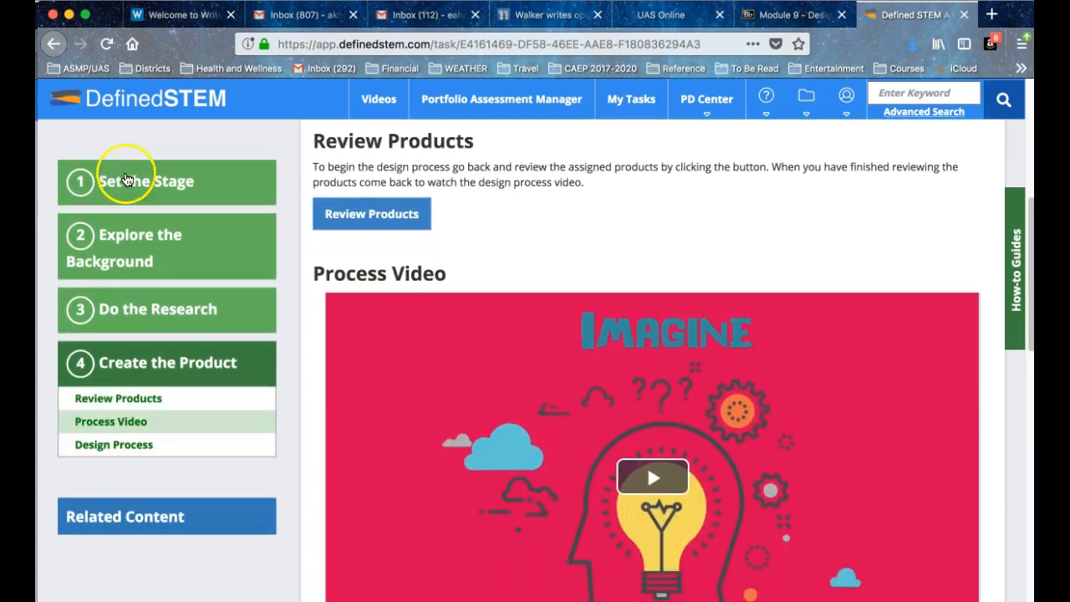
{"action": "left_click", "coordinate": [146, 182]}
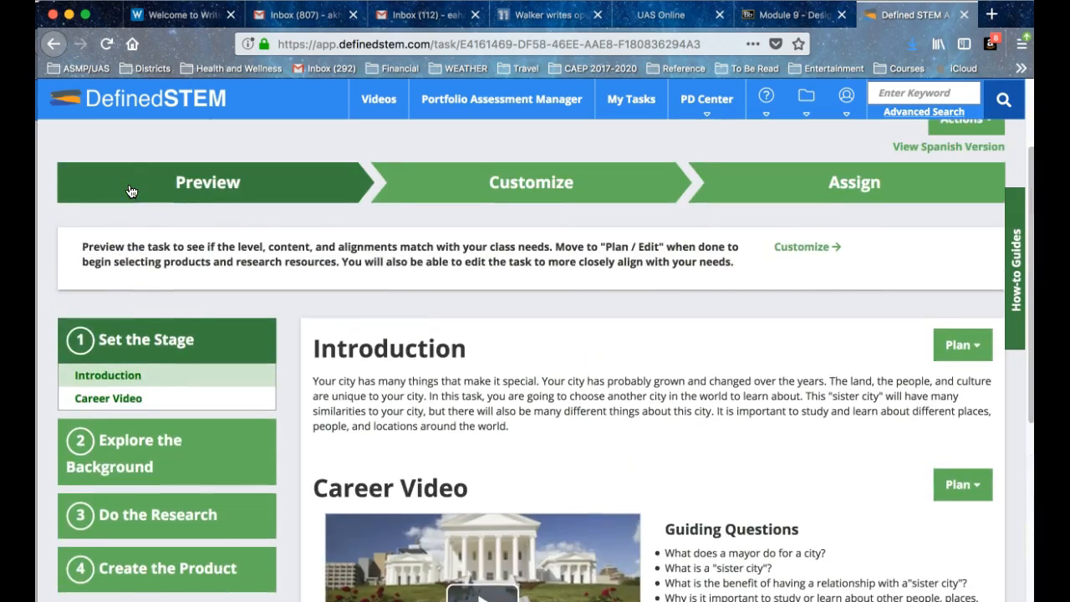